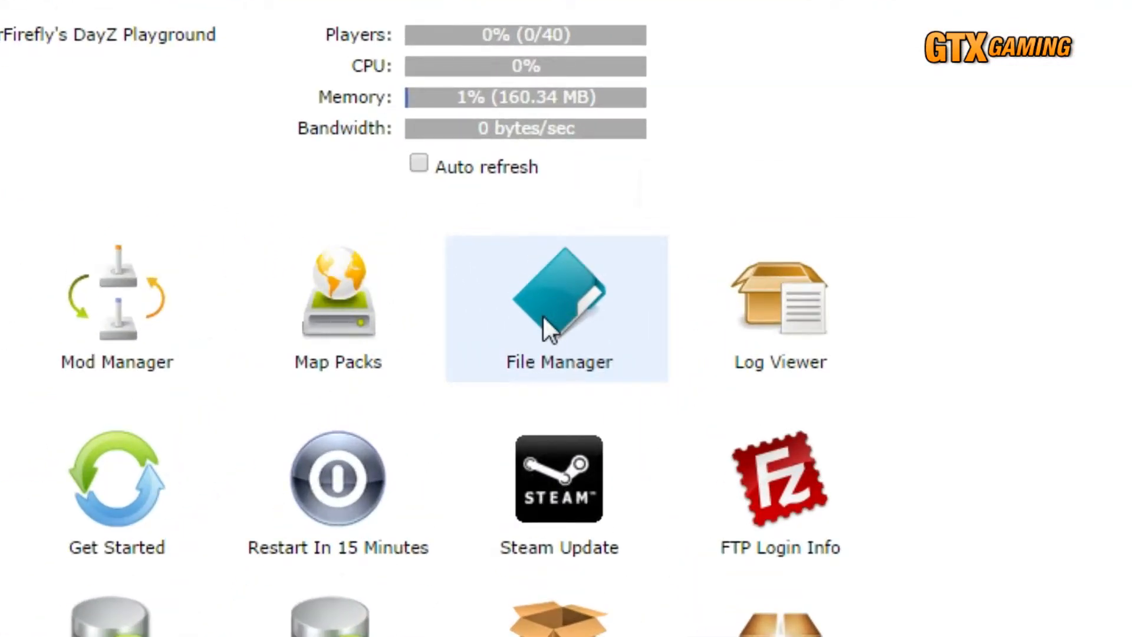
Step: Open the server's File Manager and list the MPMissions folder's mission folders
click(559, 296)
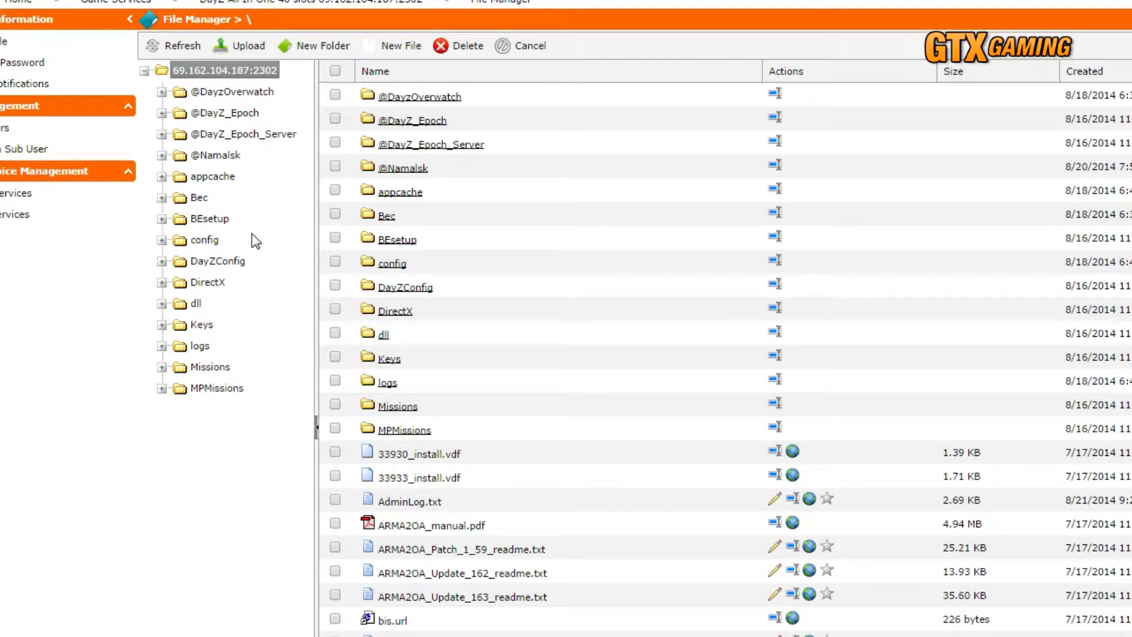
mouse_move(164, 395)
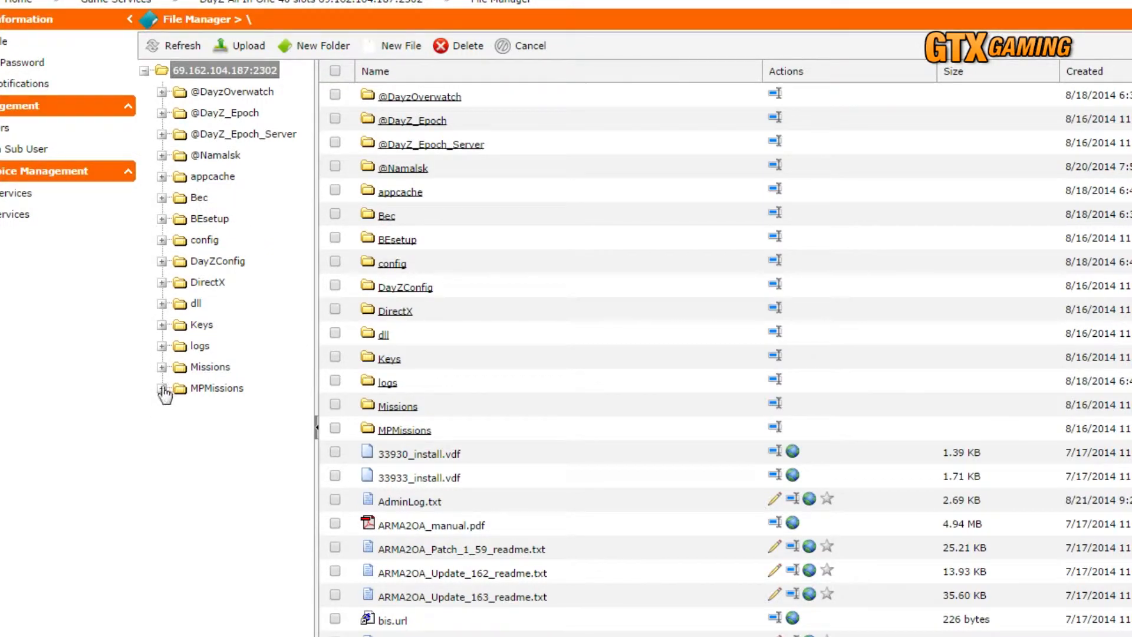
click(161, 388)
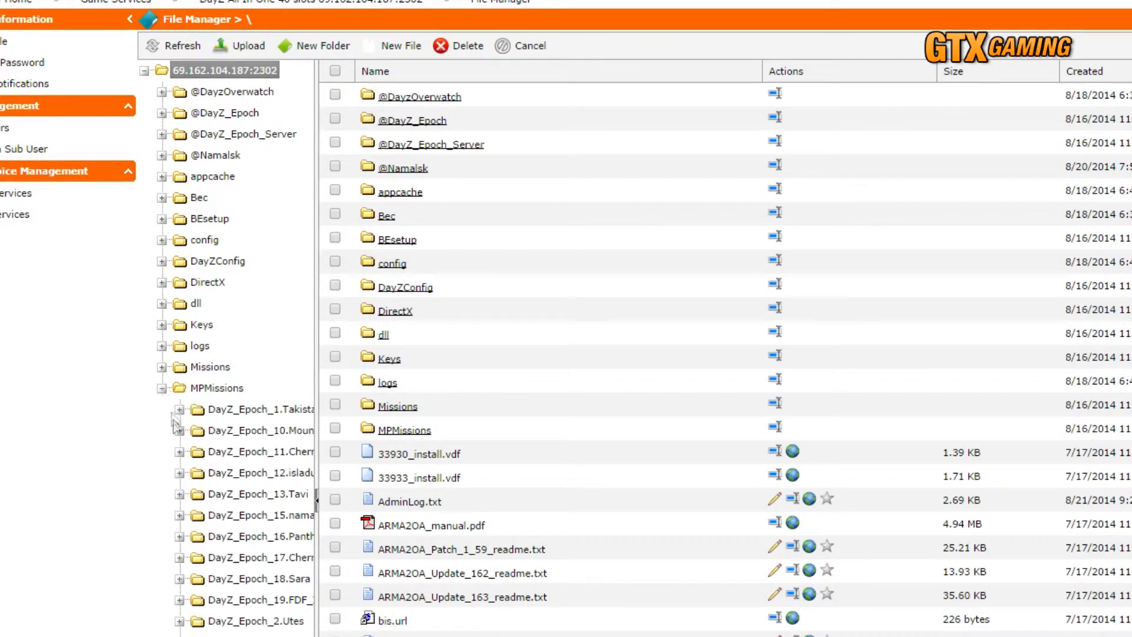
click(179, 451)
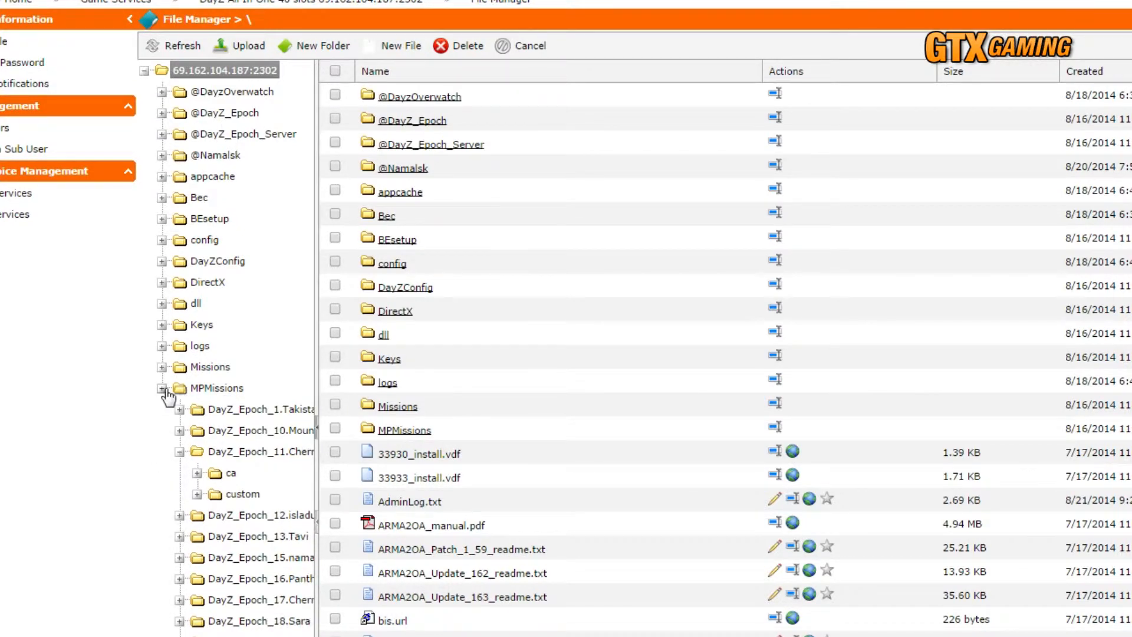
click(165, 388)
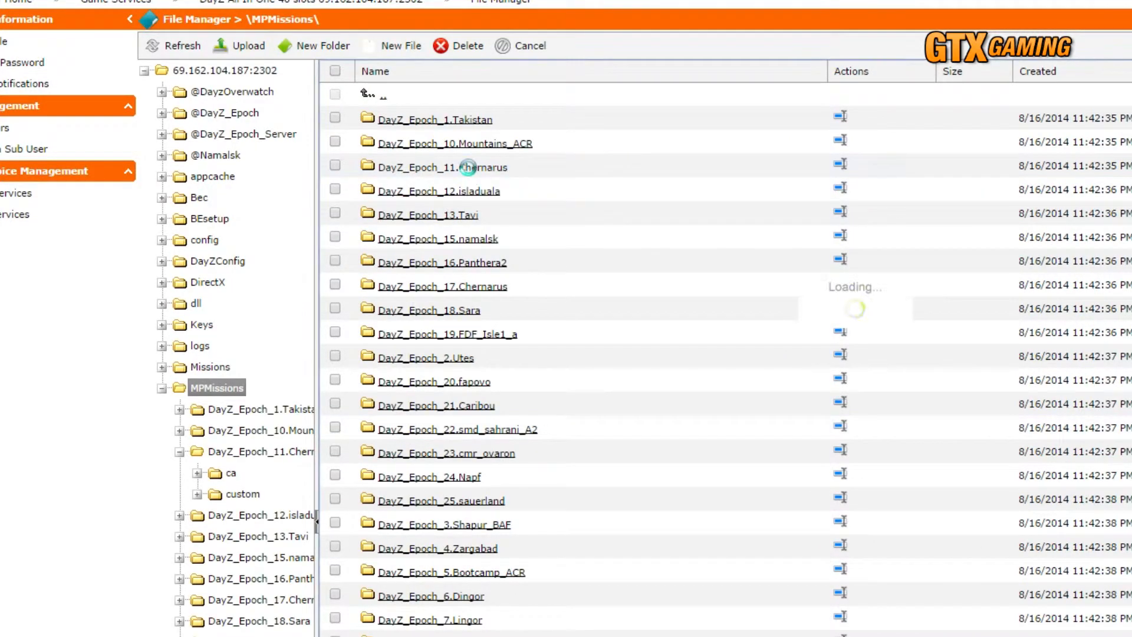
Step: Open DayZ_Epoch_11.Chernarus to show init.sqf, mission.sqm and the other mission files
click(442, 167)
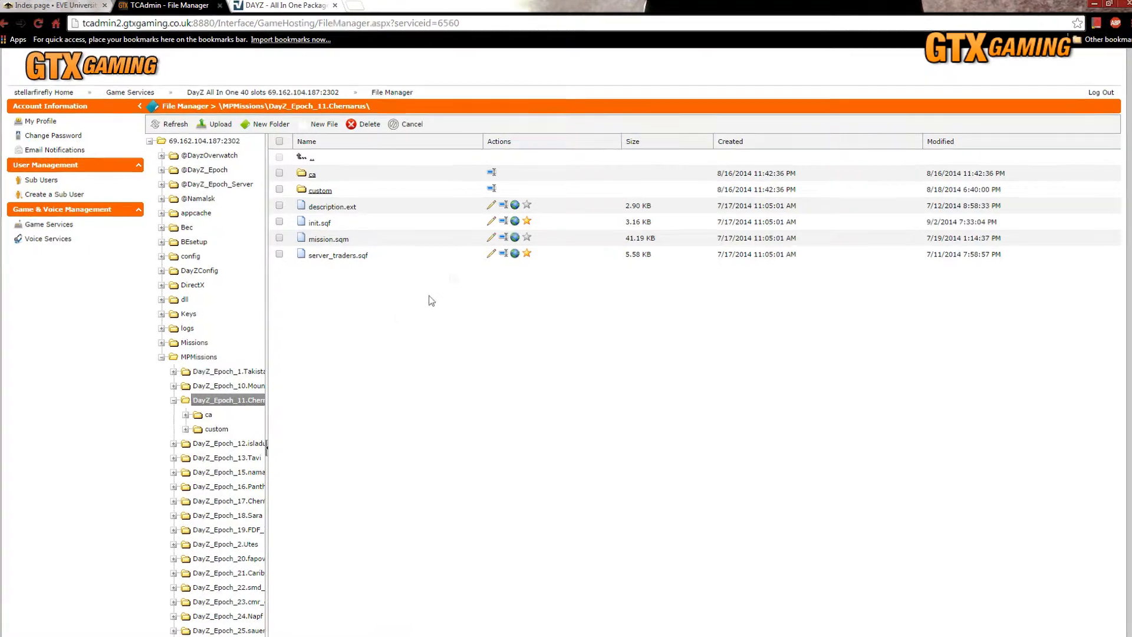
click(490, 206)
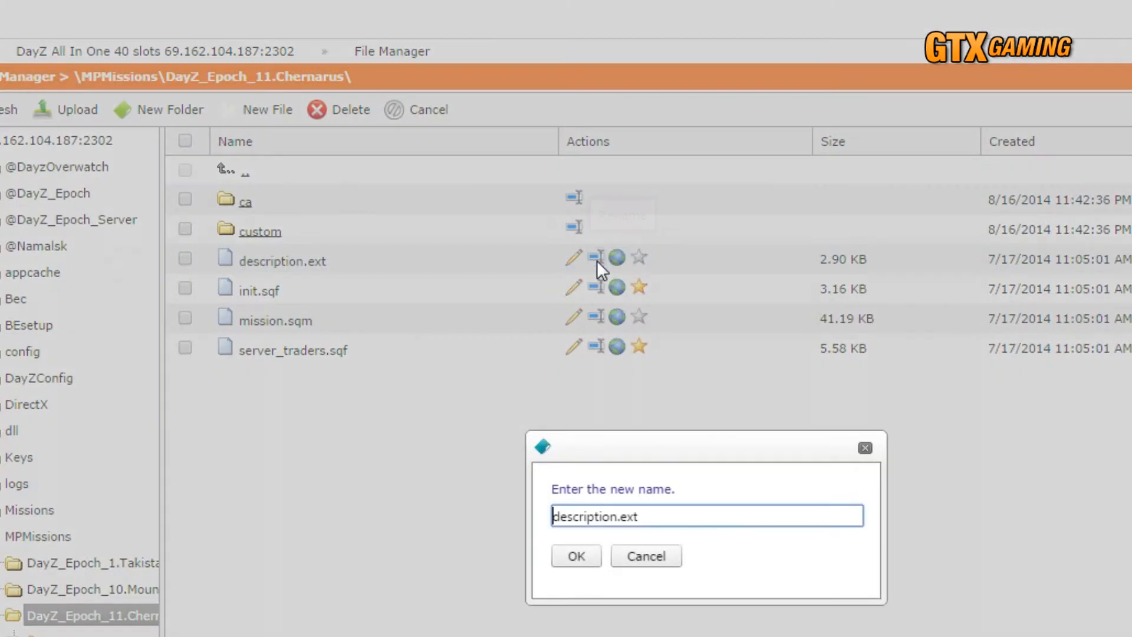
click(644, 556)
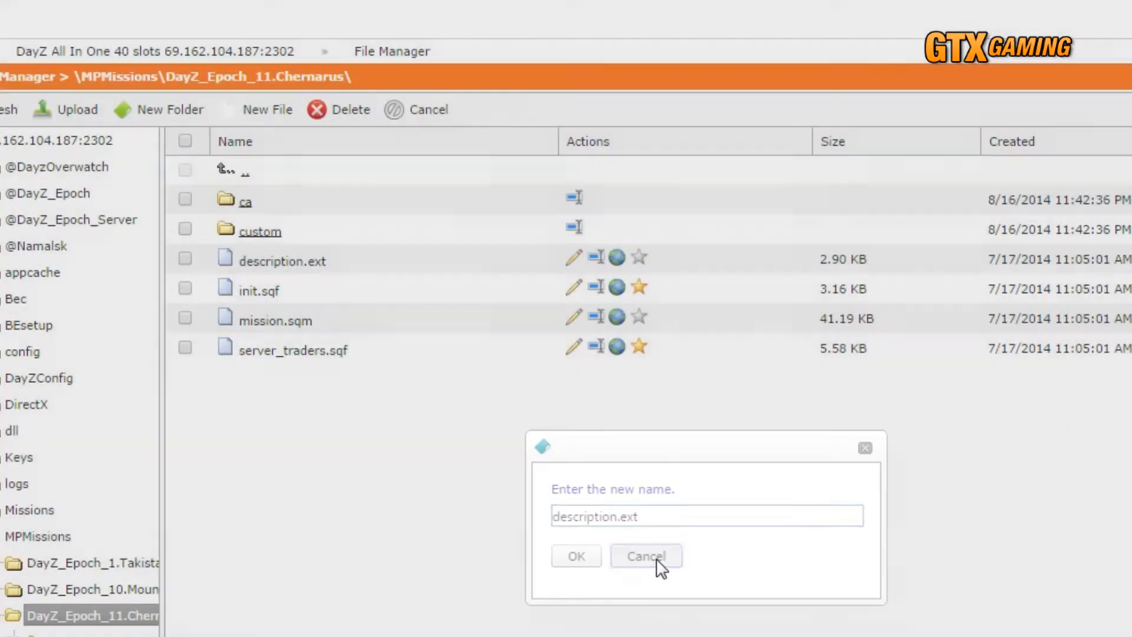
click(644, 556)
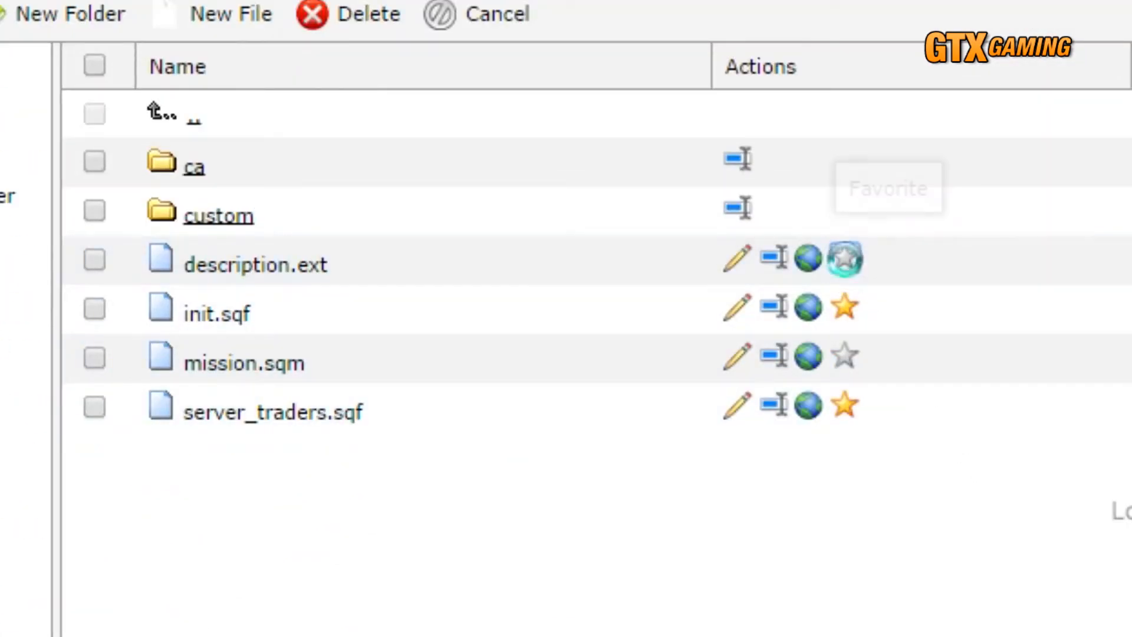
click(844, 258)
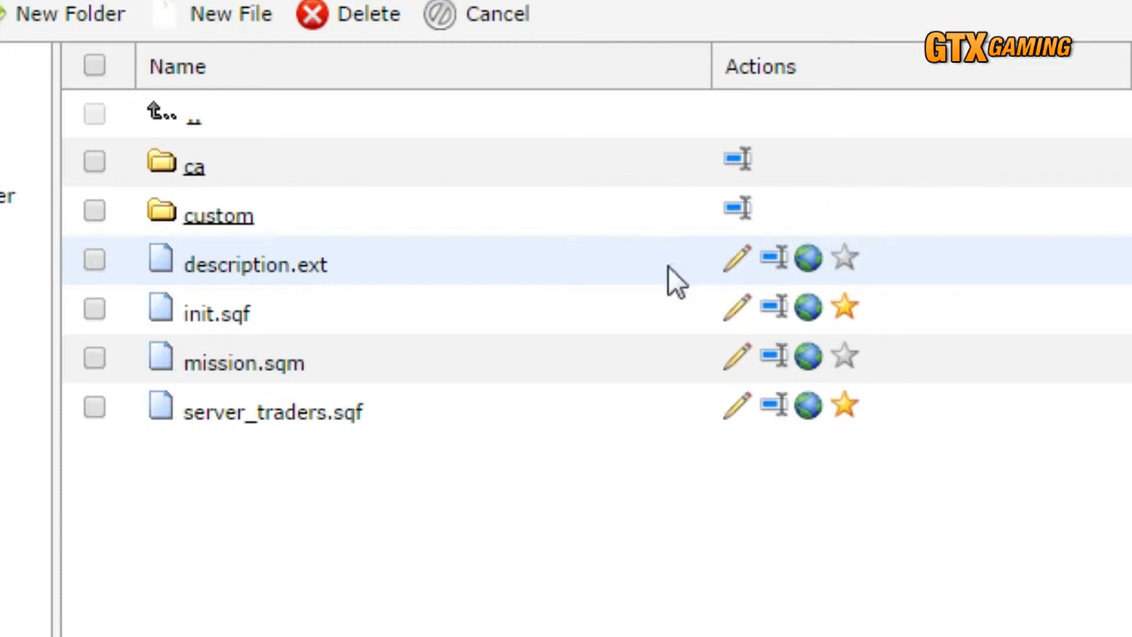
mouse_move(736, 307)
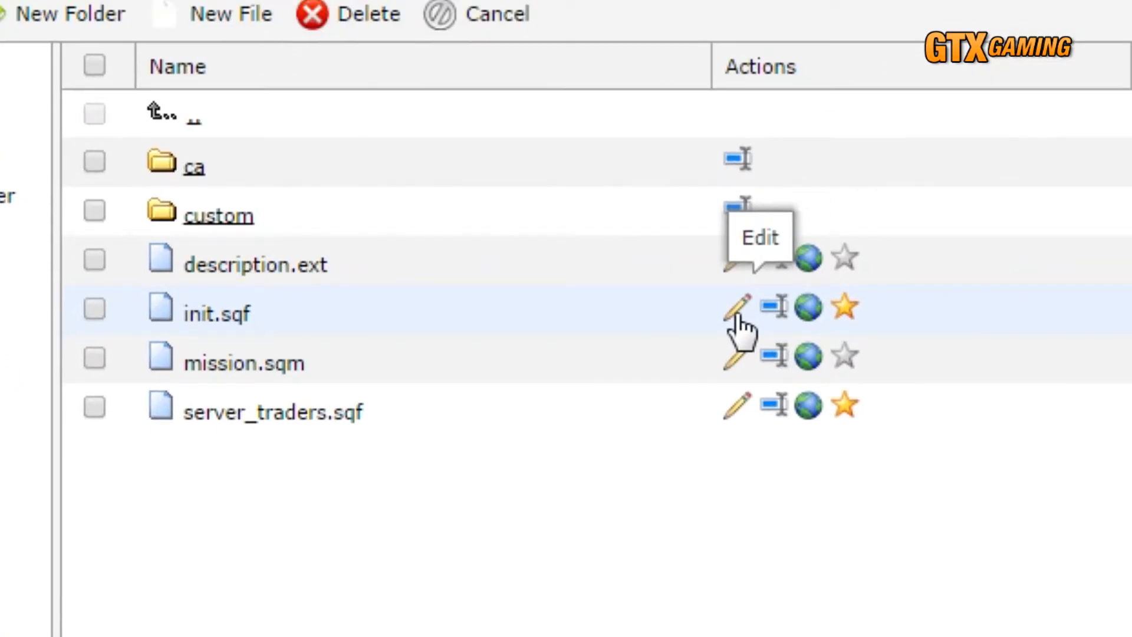
Step: Change dayz_paraSpawn from false to true in init.sqf and save the file
click(735, 306)
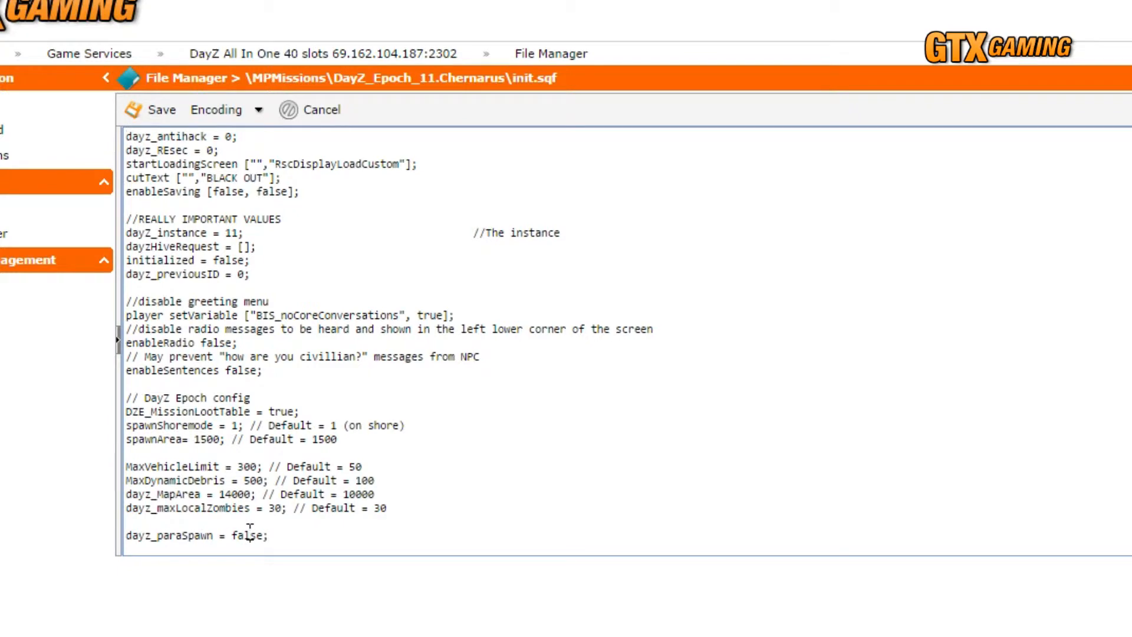
text(true)
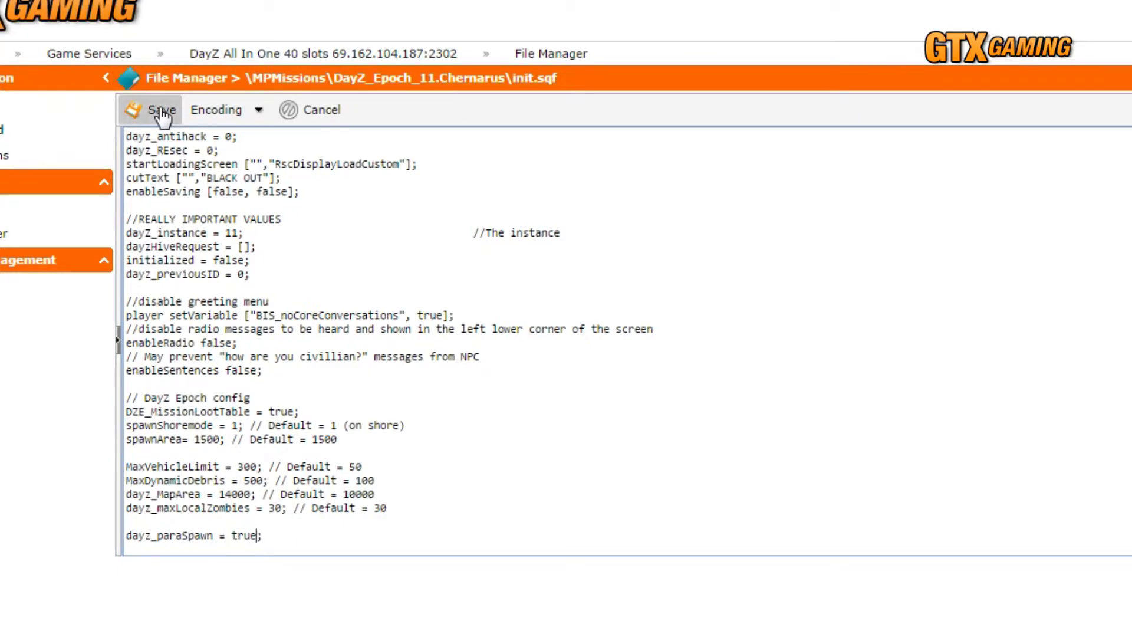
click(155, 110)
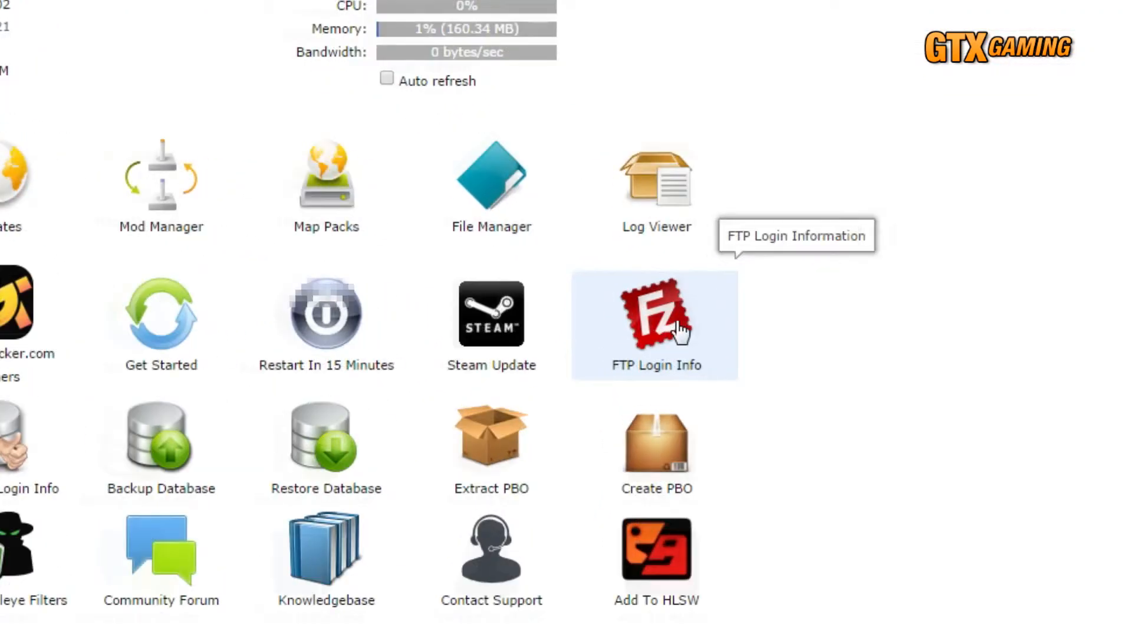
Step: Display the server's FTP Login Info details and start a new browser tab
click(655, 313)
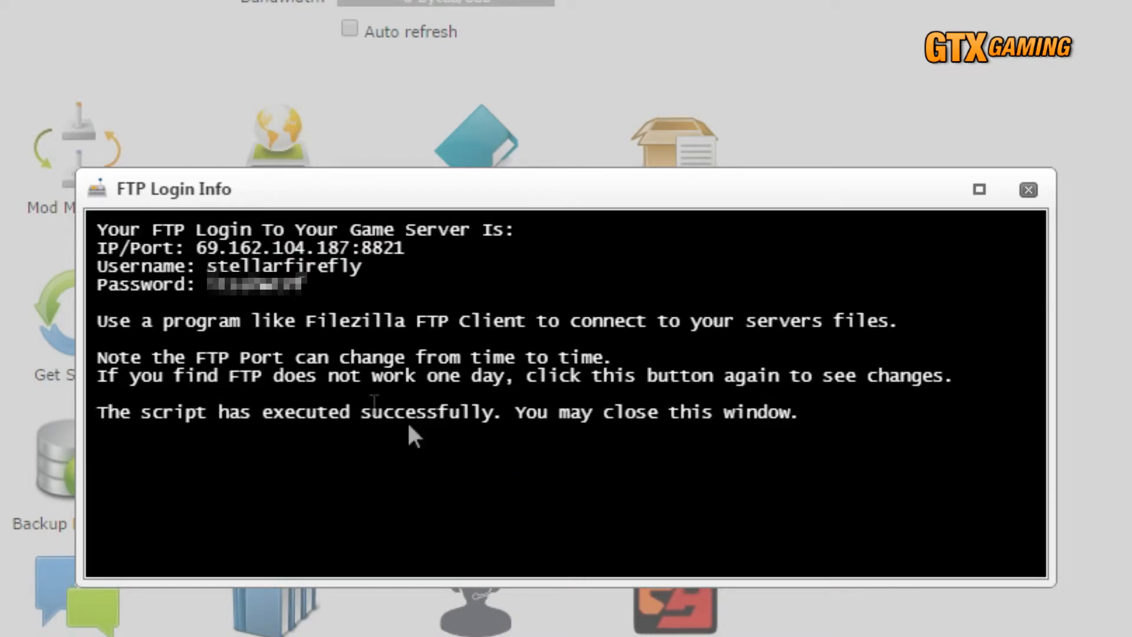
right_click(318, 271)
text(wi)
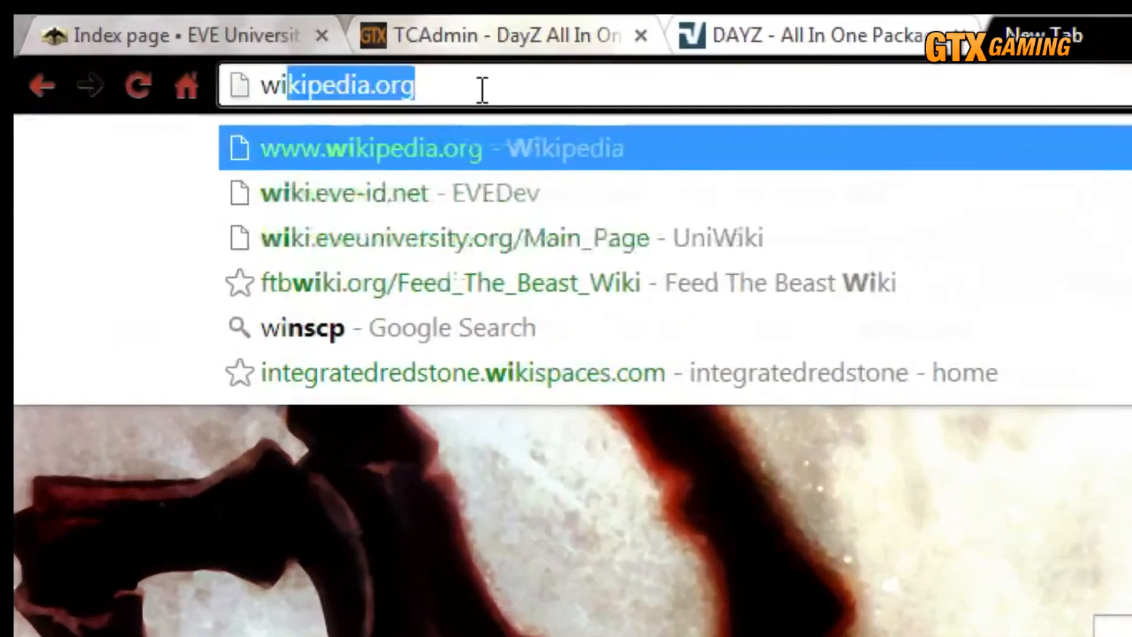
Step: Find the WinSCP site and choose the portable executables package on its download page
click(303, 328)
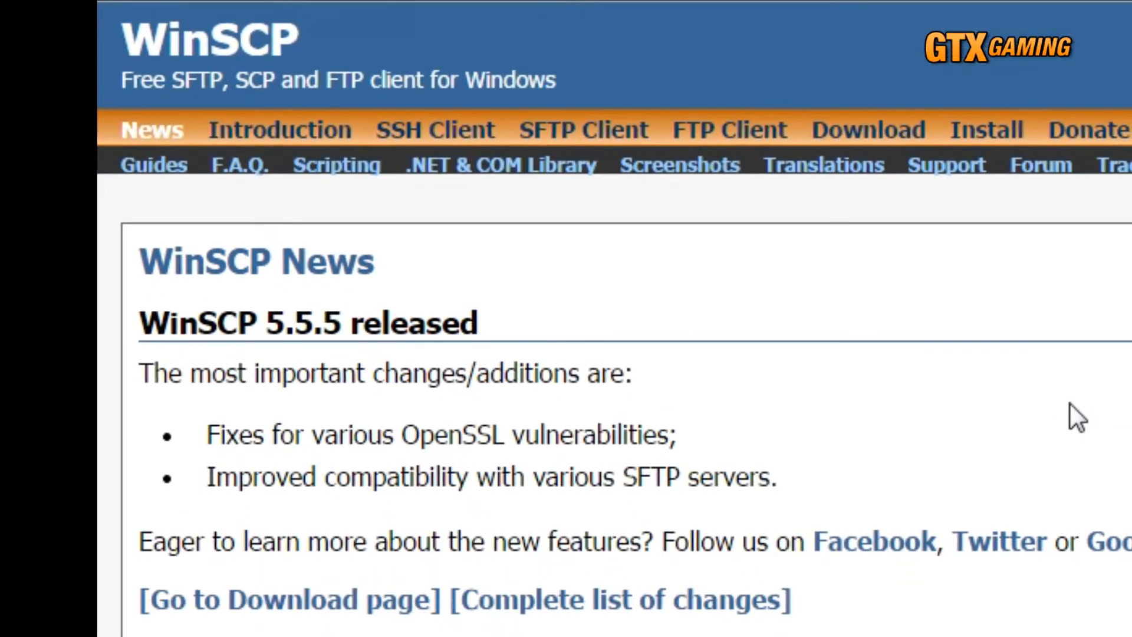
scroll(down, 3)
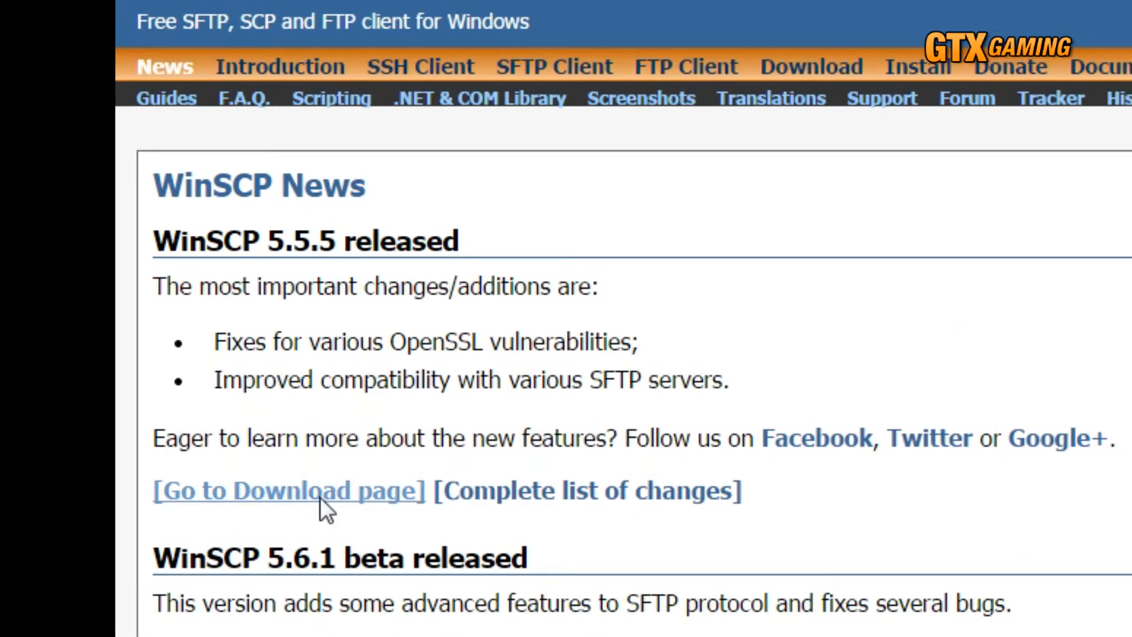
click(287, 490)
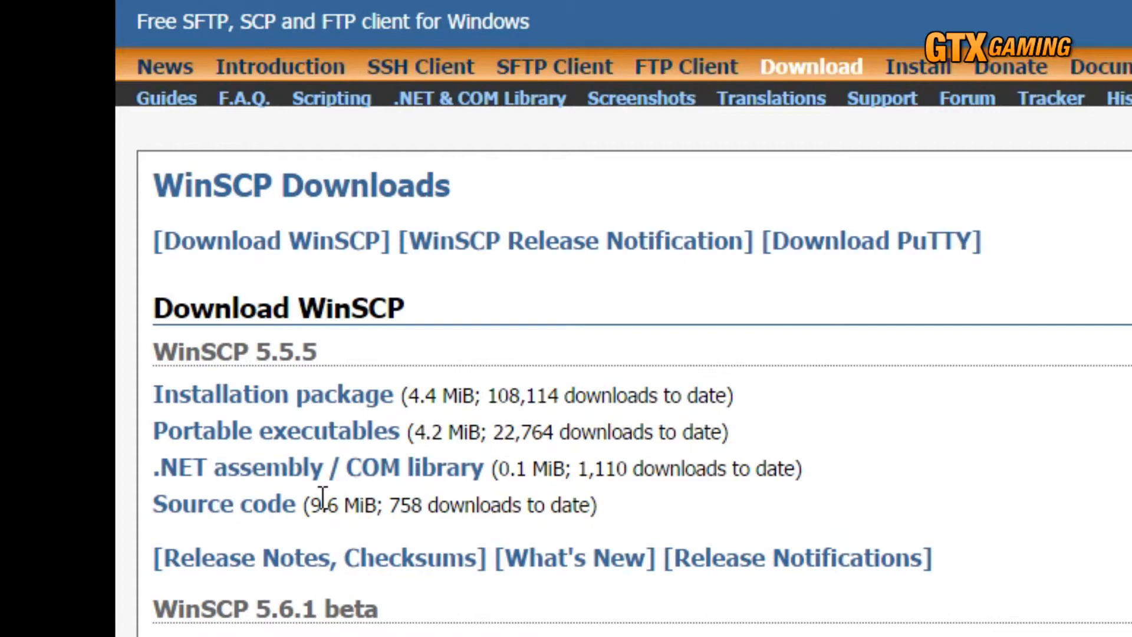
mouse_move(321, 496)
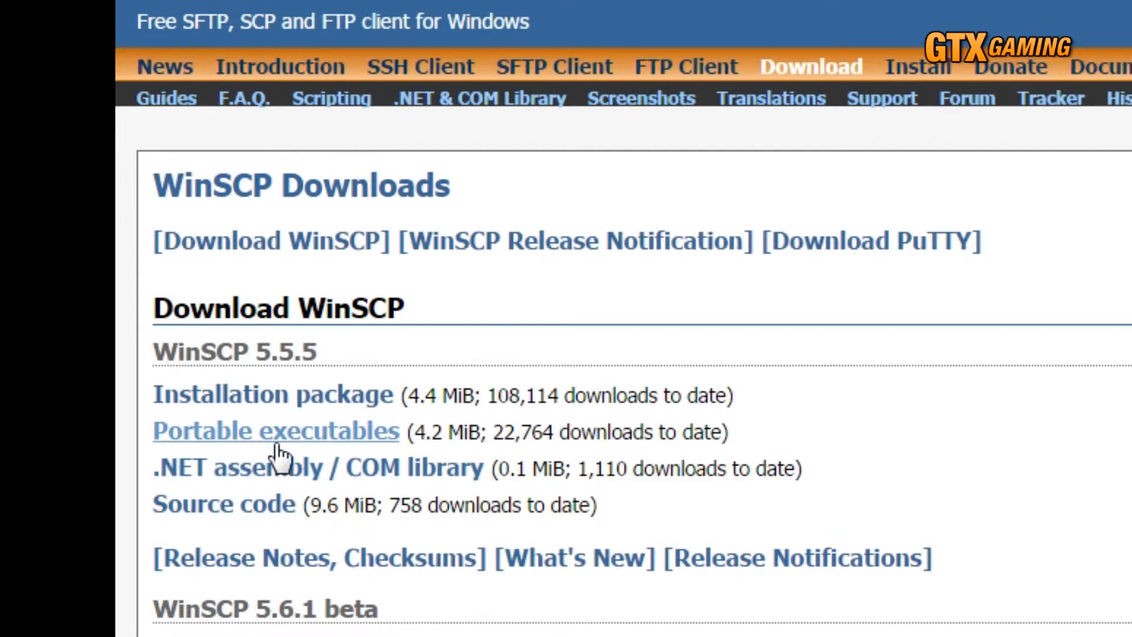
click(275, 431)
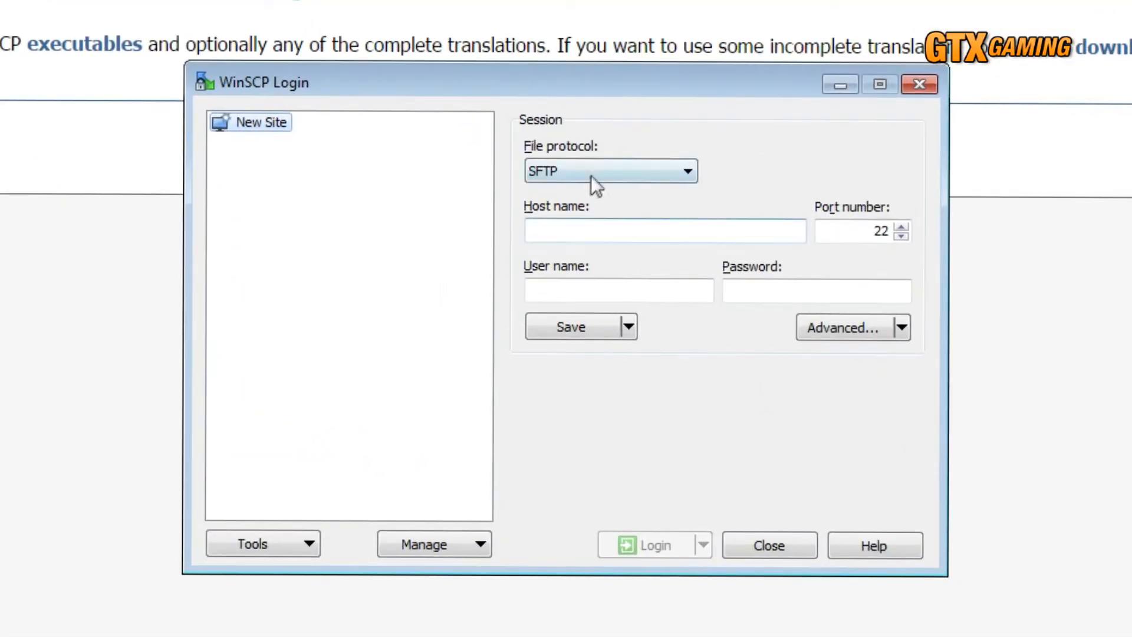
Step: Fill the WinSCP login with FTP, host 69.162.104.187, port 8821, user stellarfirefly and password
click(610, 171)
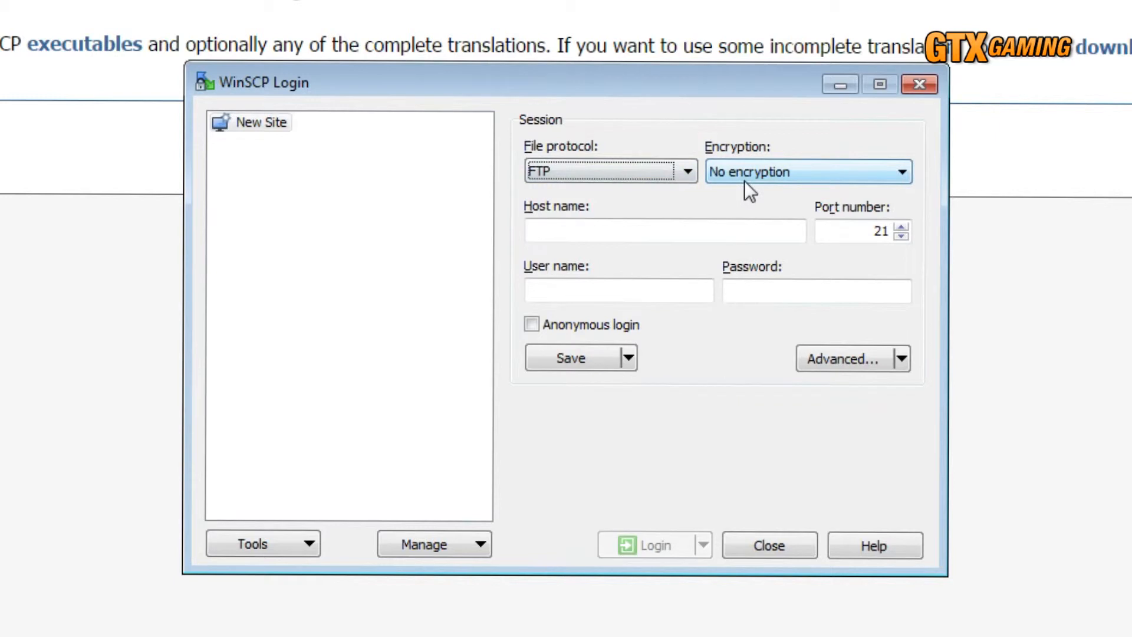
click(664, 231)
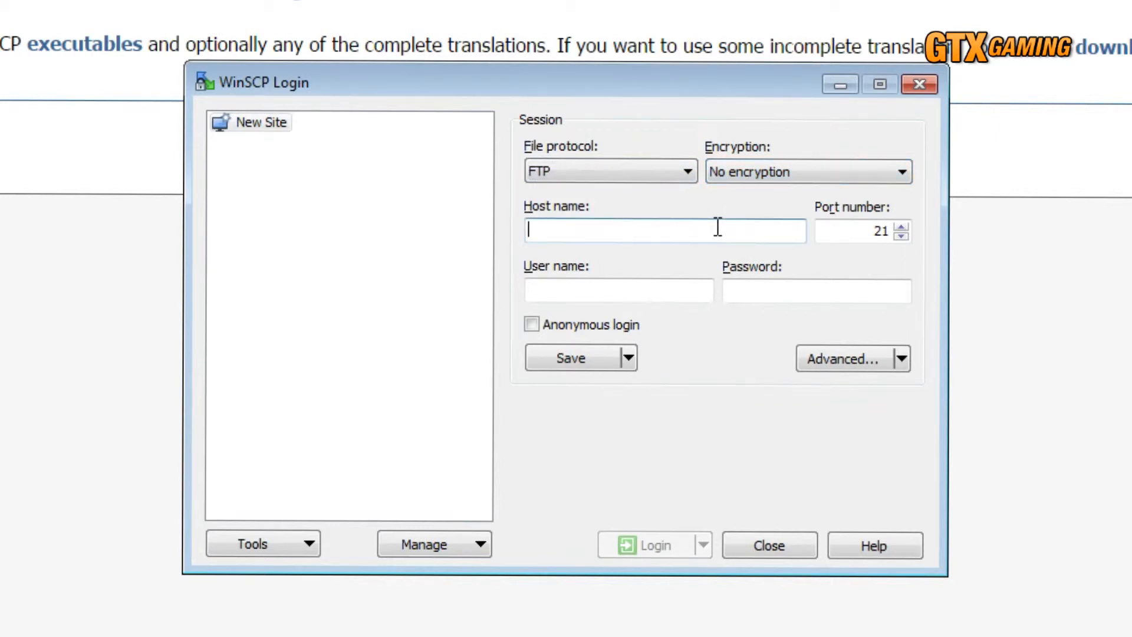
text(69.162.104.187)
click(862, 230)
text(8821)
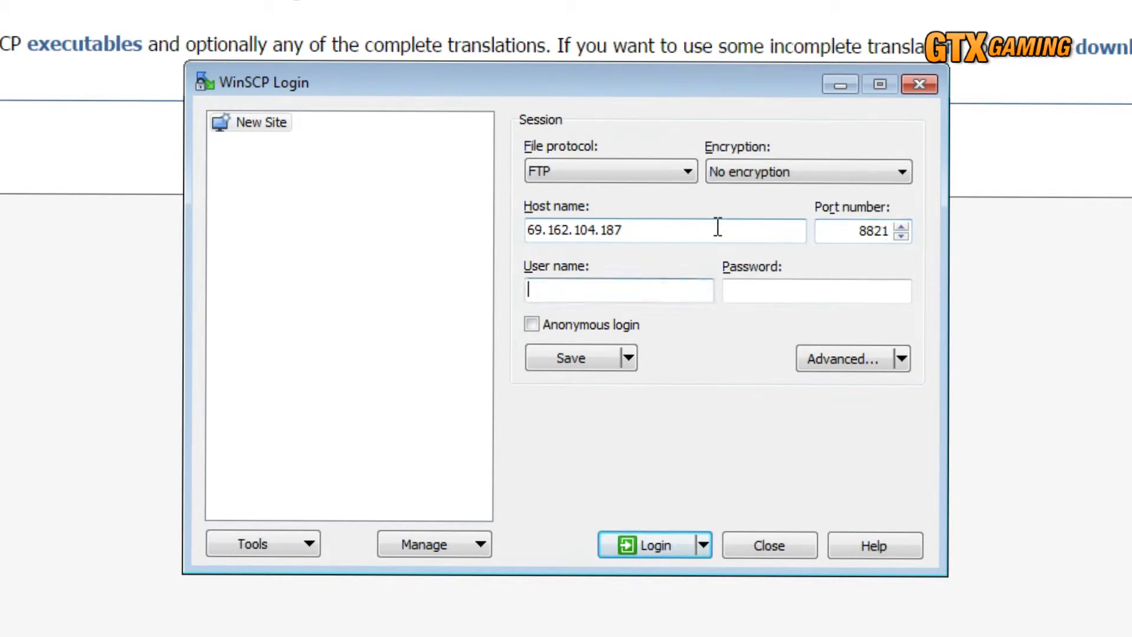
text(stellarfirefly)
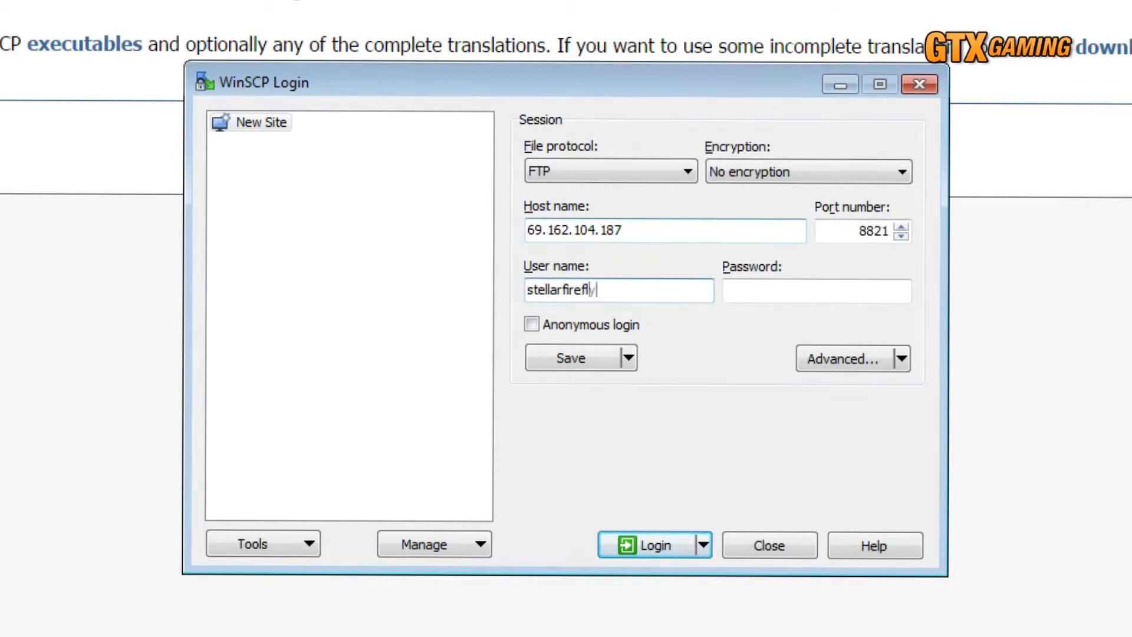
text(••••••)
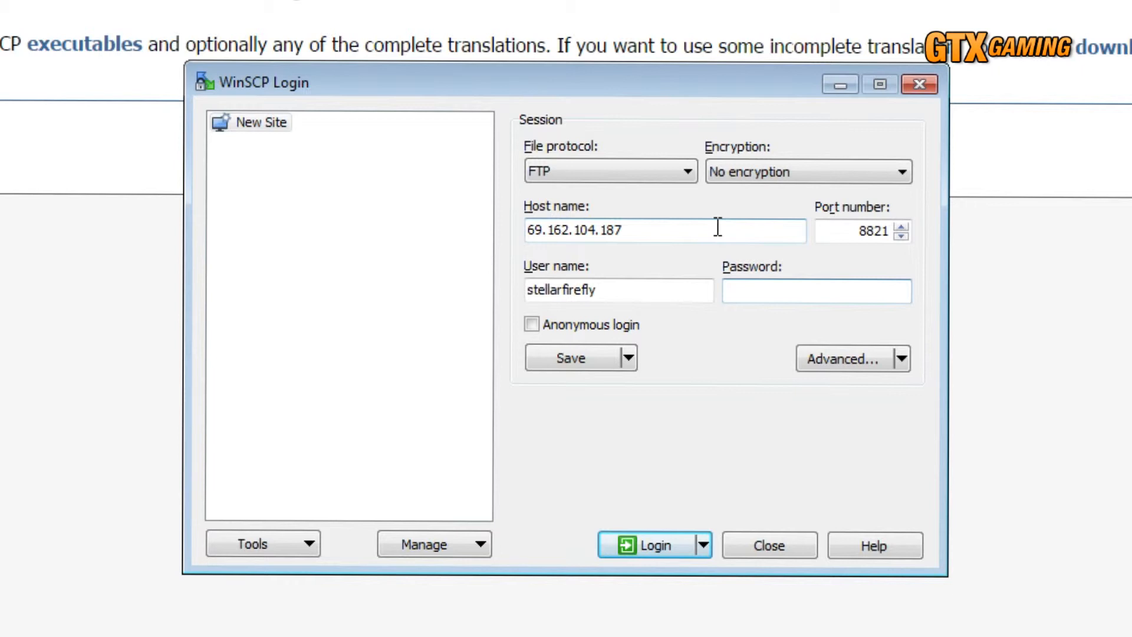
Step: Save the site as 'GTX DayZ server', then log in with the account password
click(570, 357)
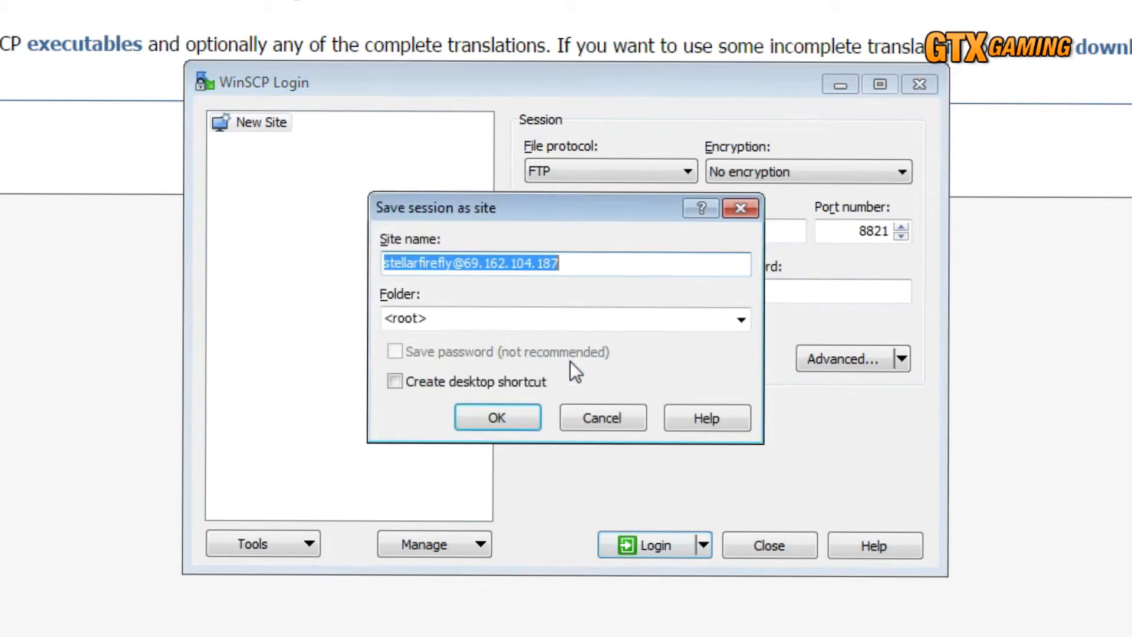
text(G)
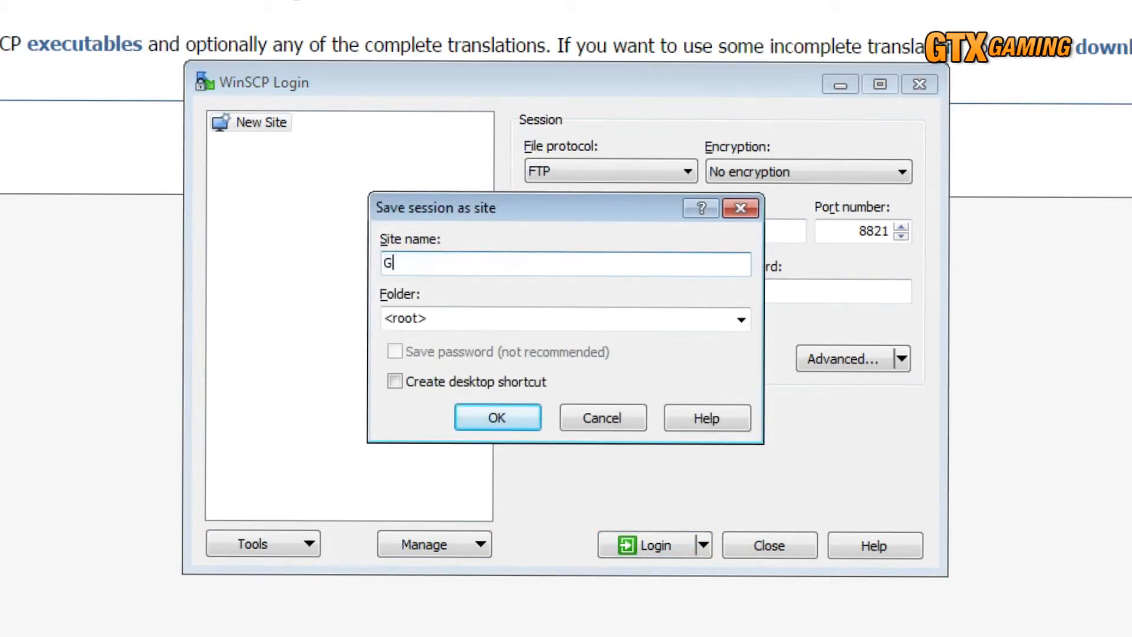
text(TX DayZ s)
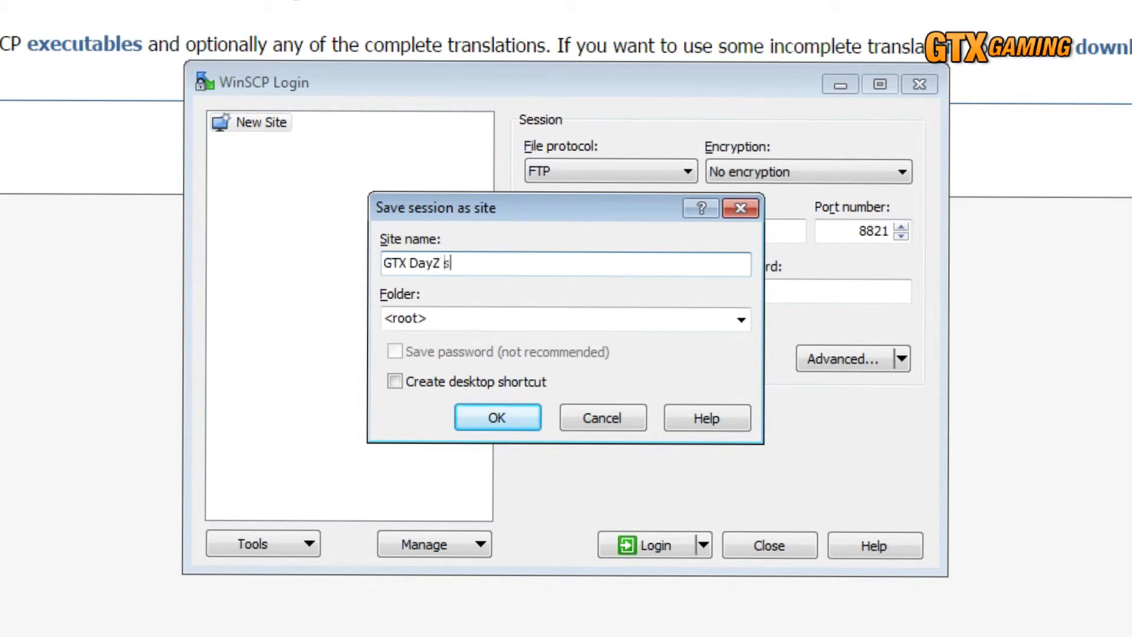
text(erver)
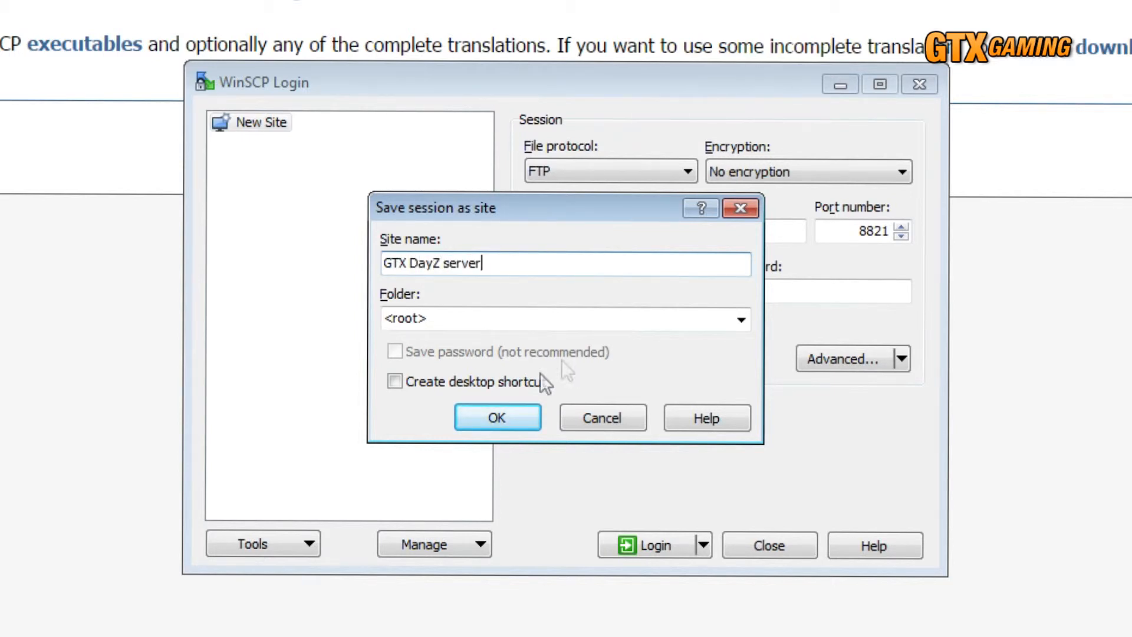
click(497, 418)
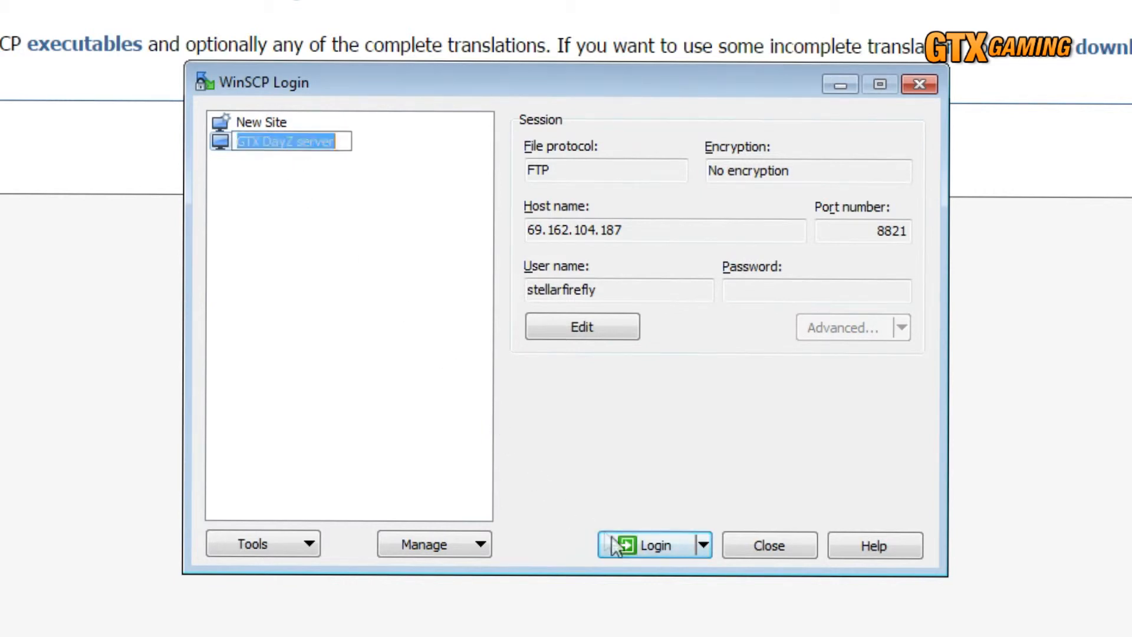
click(647, 544)
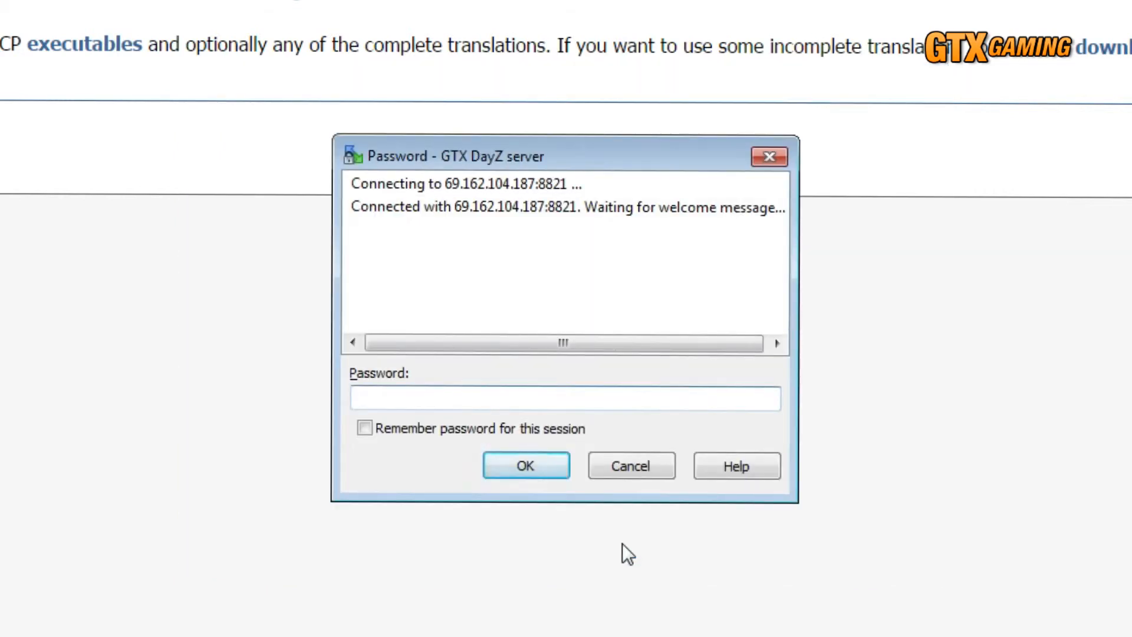
click(525, 465)
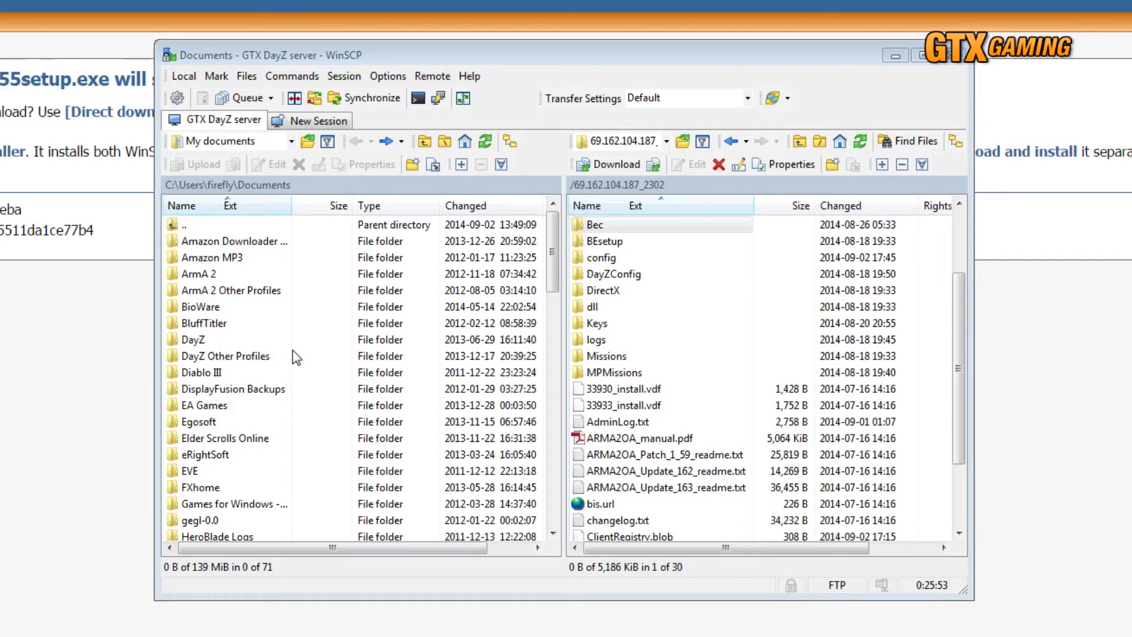
click(193, 340)
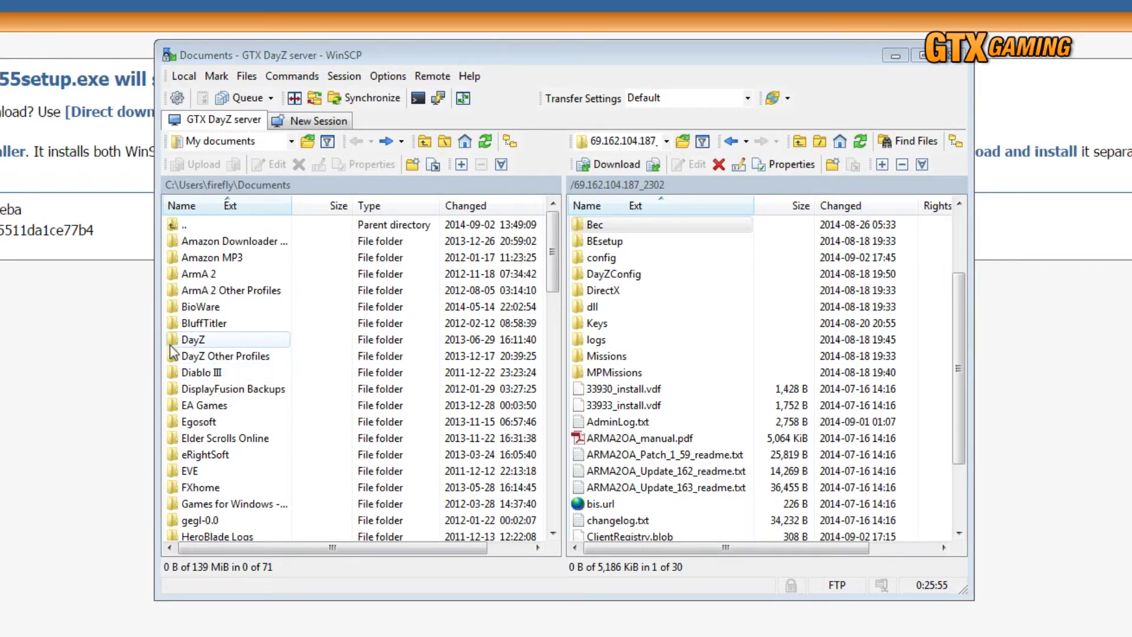
double_click(192, 340)
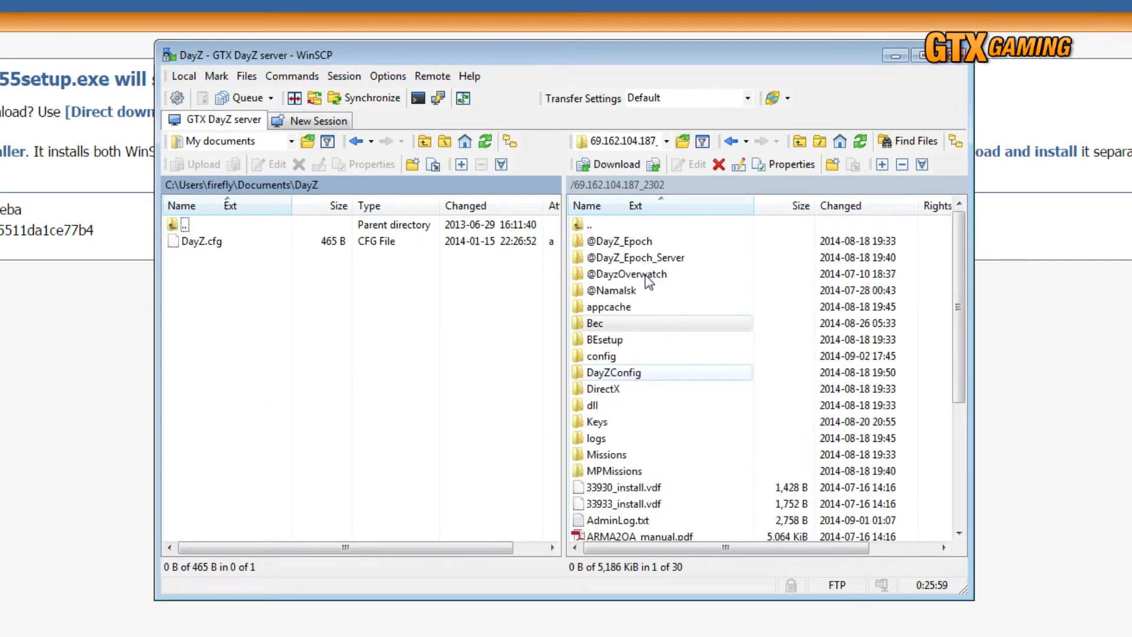
double_click(637, 257)
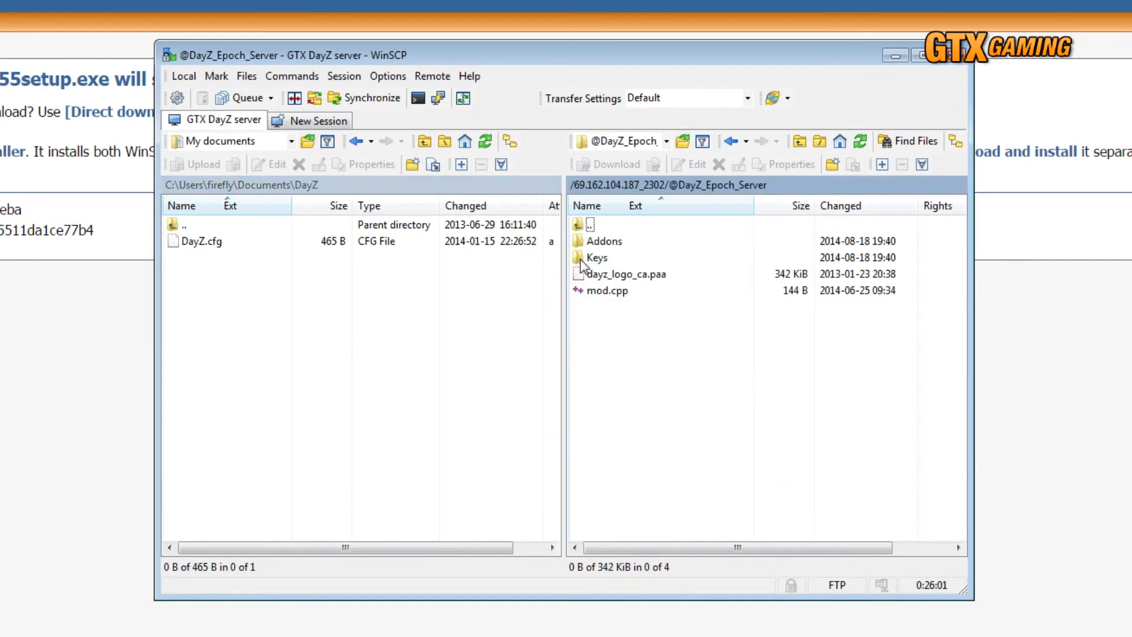
double_click(601, 241)
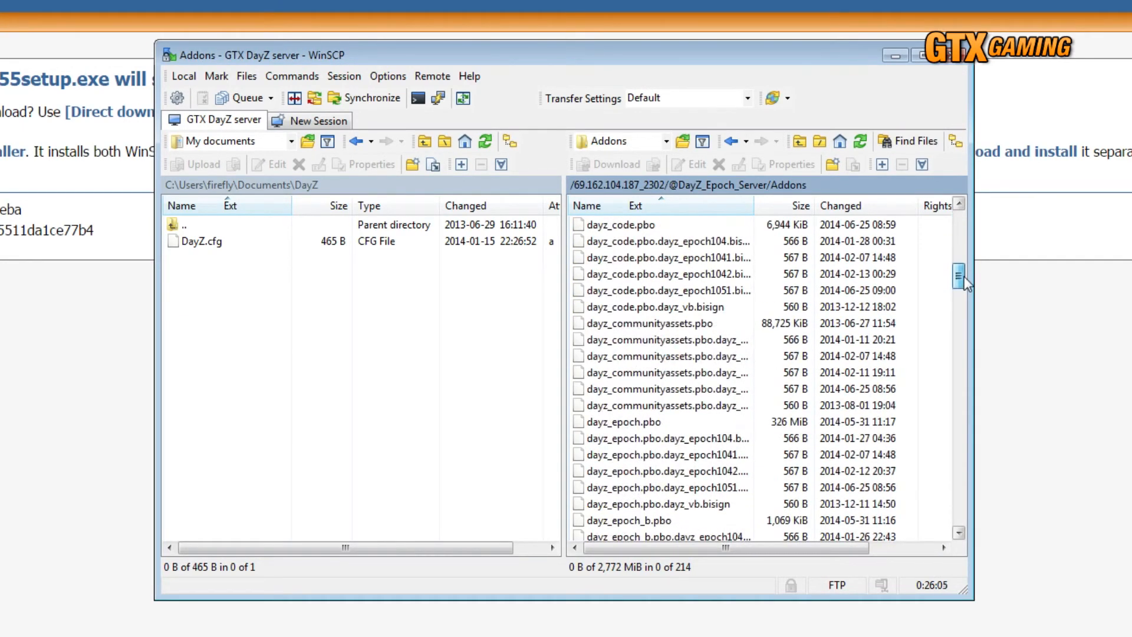
scroll(down, 3)
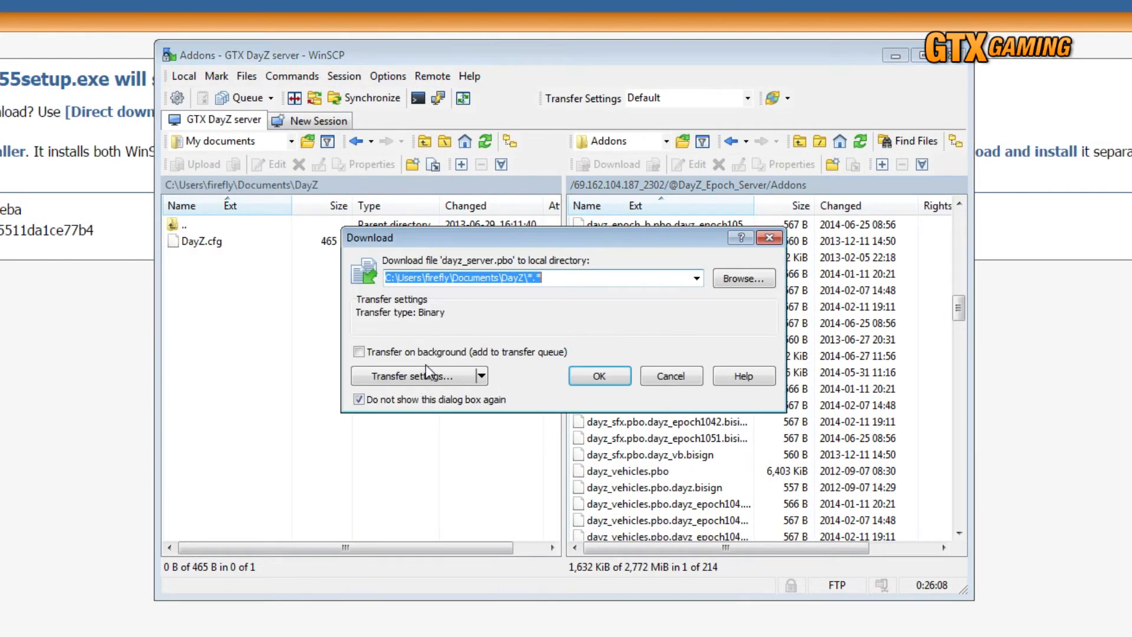
click(599, 375)
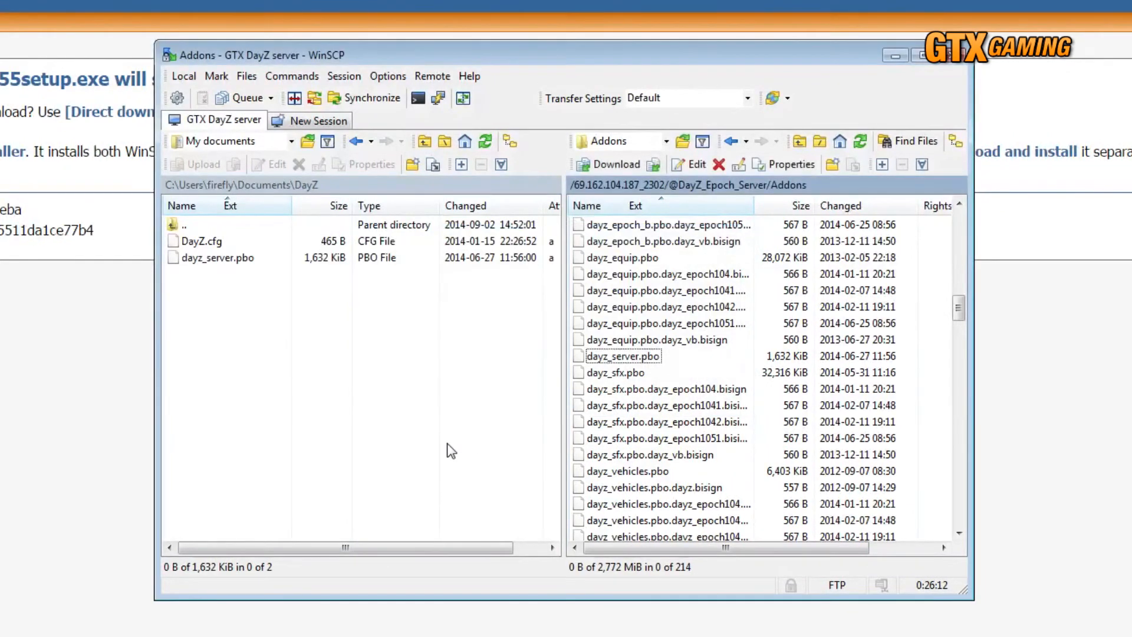
click(219, 258)
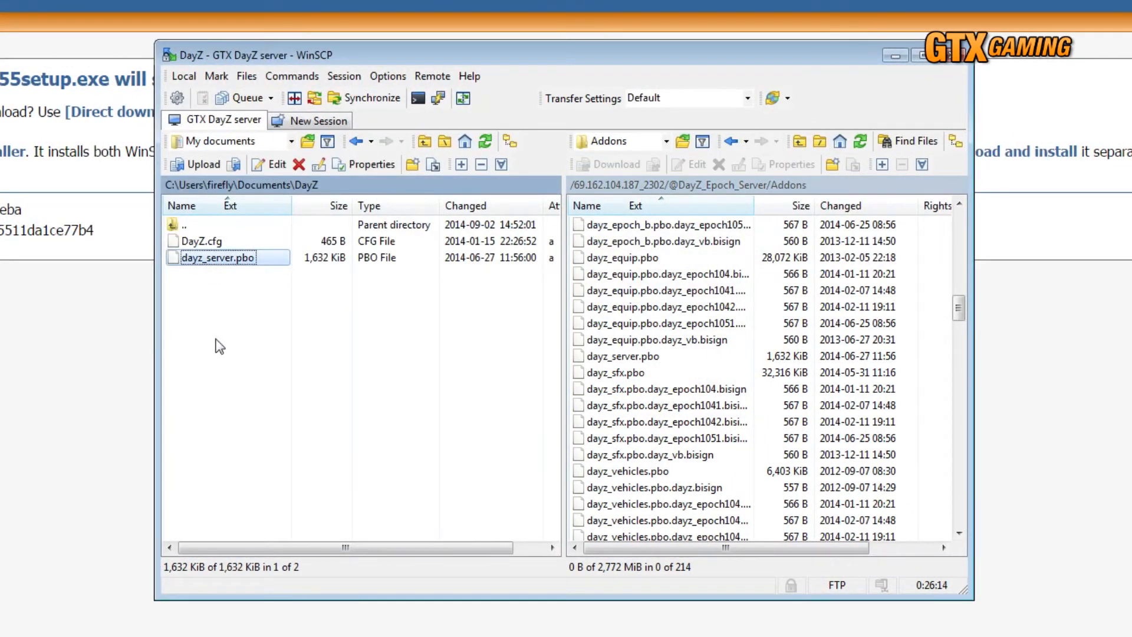